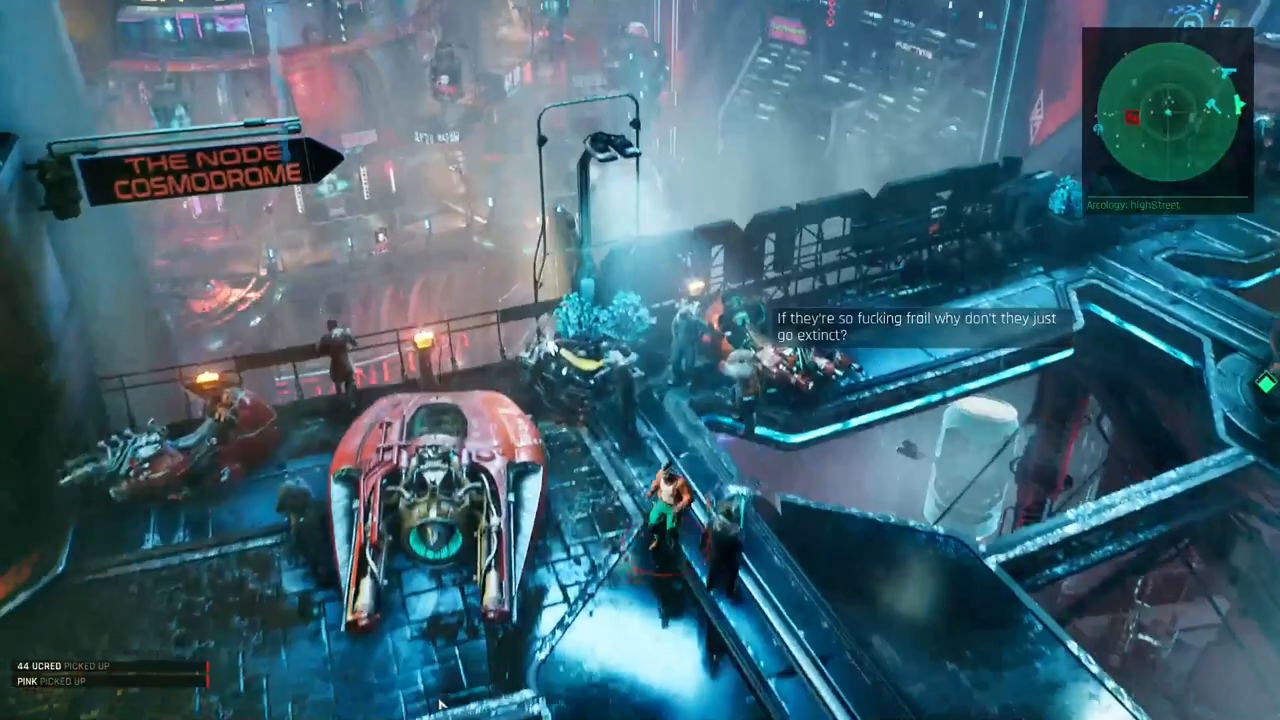
pyautogui.moveTo(640, 360)
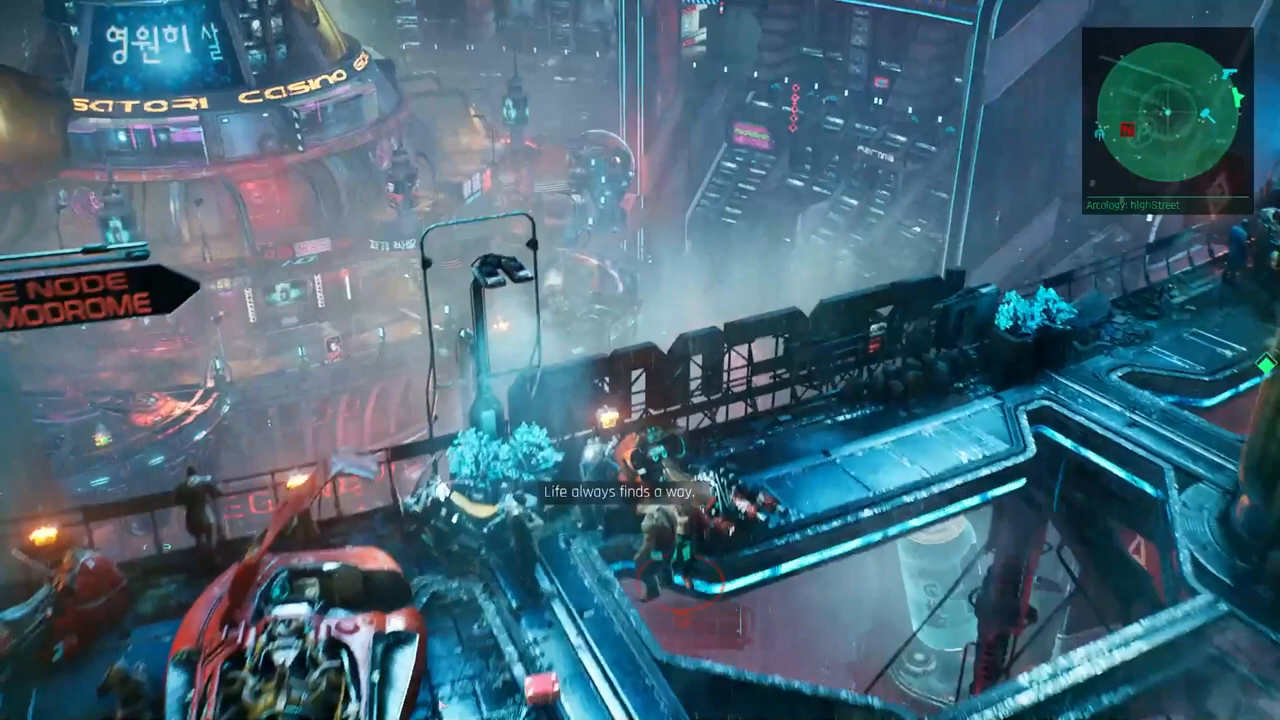